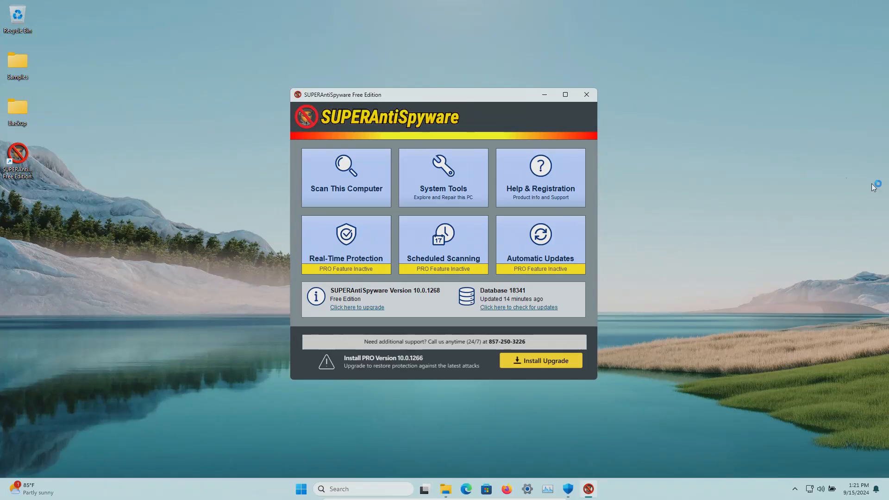
{"action": "mouse_move", "coordinate": [395, 129]}
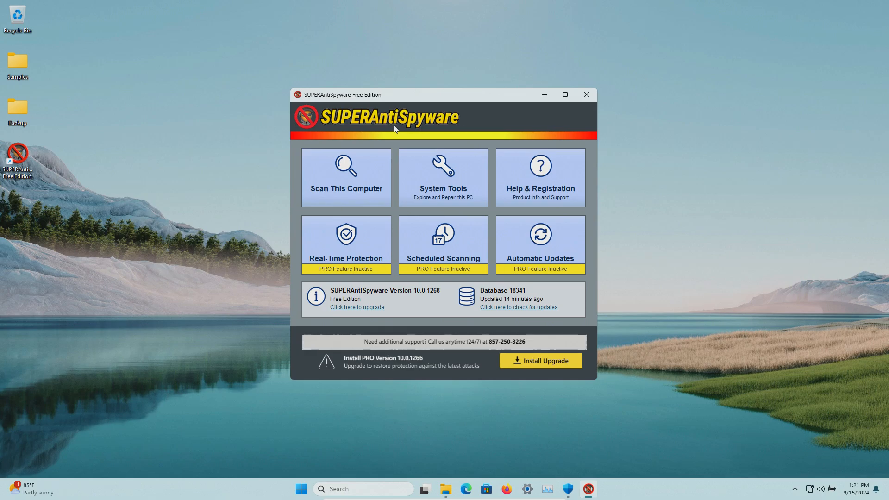
{"action": "mouse_move", "coordinate": [368, 150]}
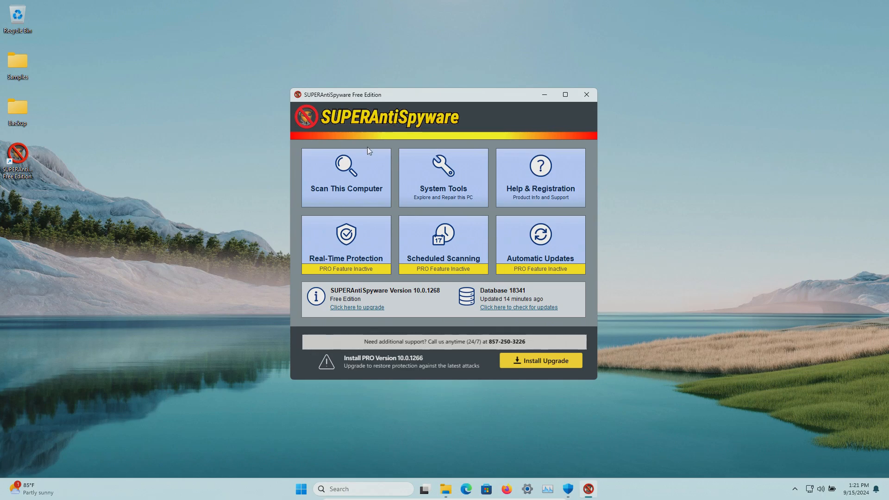
{"action": "mouse_move", "coordinate": [413, 107]}
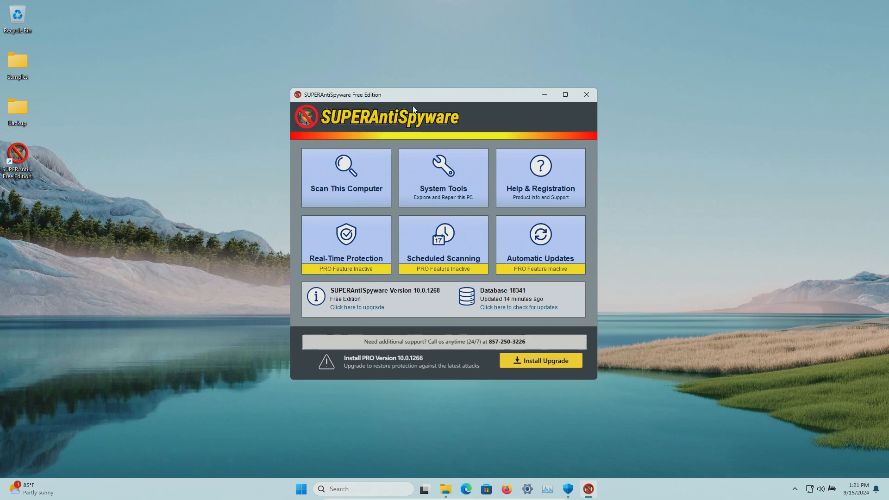
{"action": "mouse_move", "coordinate": [414, 96]}
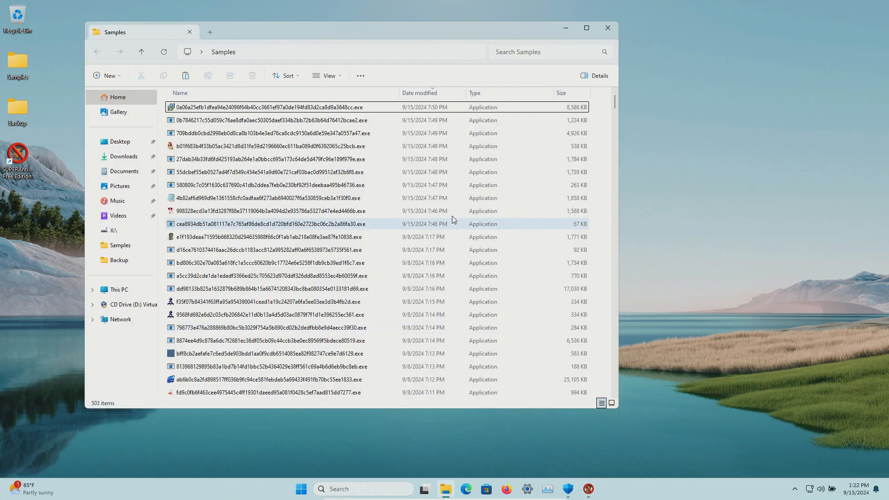
Step: Scroll down through the 503 malware sample files in the Samples folder
{"action": "scroll", "scroll_direction": "down", "scroll_amount": 3}
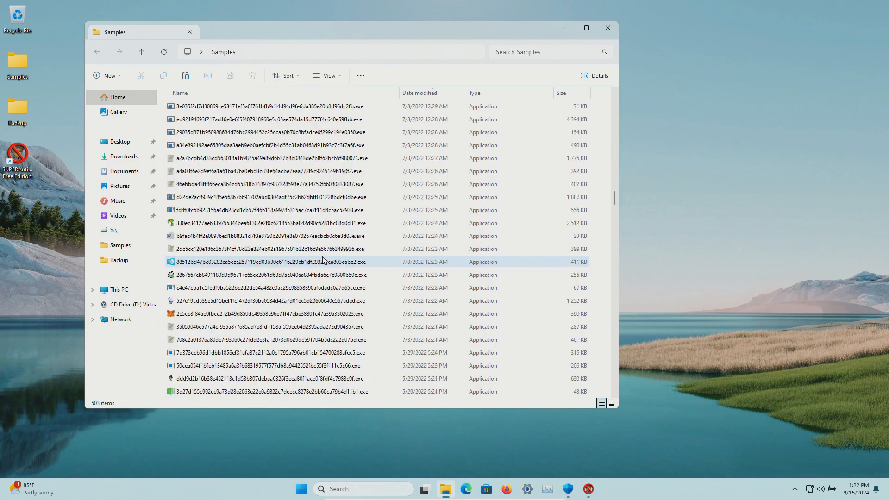
{"action": "scroll", "scroll_direction": "down", "scroll_amount": 3}
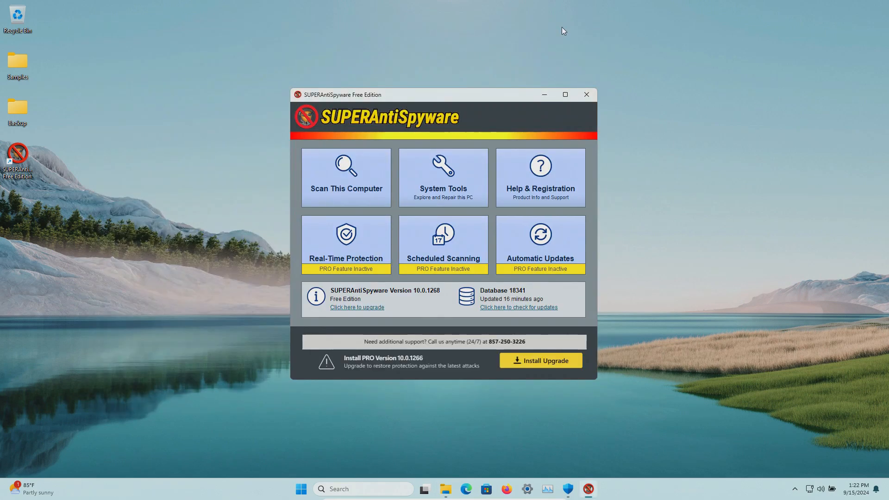
{"action": "mouse_move", "coordinate": [507, 311]}
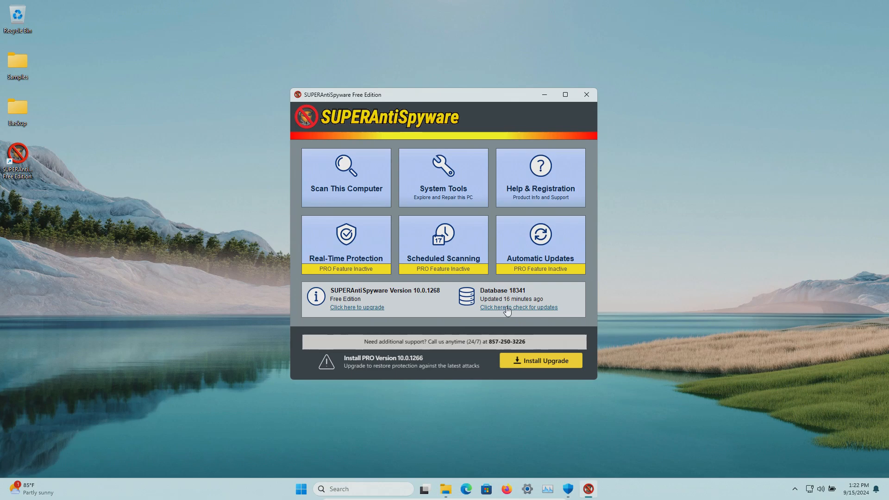
Step: Update the threat database, scan Samples, and continue past the 79-item detection summary
{"action": "left_click", "coordinate": [519, 307]}
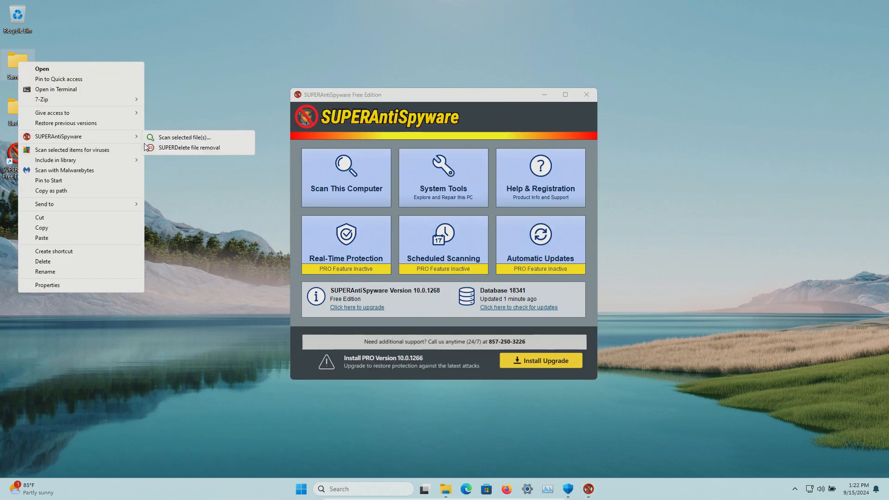
{"action": "left_click", "coordinate": [183, 137]}
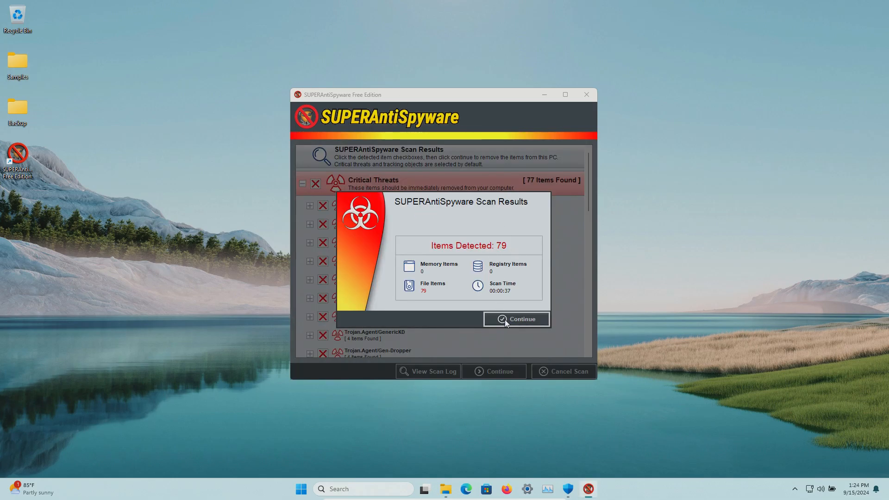
{"action": "left_click", "coordinate": [517, 319]}
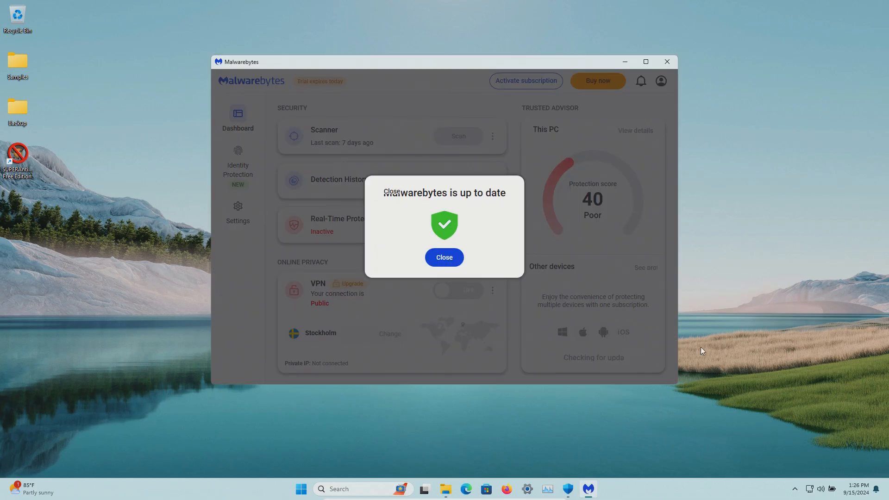
{"action": "mouse_move", "coordinate": [444, 259]}
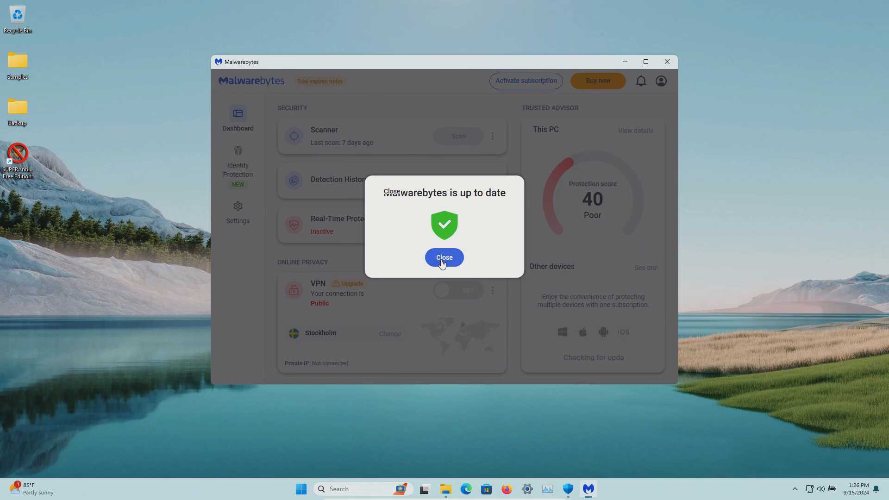
{"action": "left_click", "coordinate": [445, 257]}
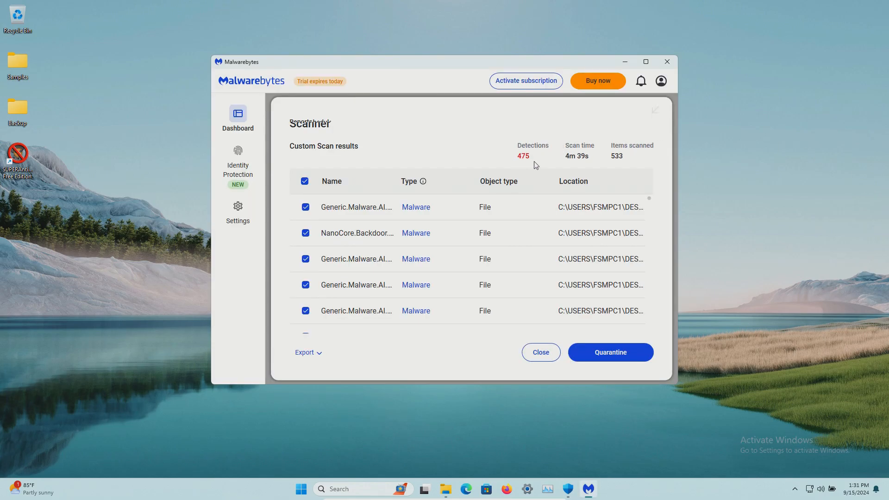
{"action": "mouse_move", "coordinate": [472, 147]}
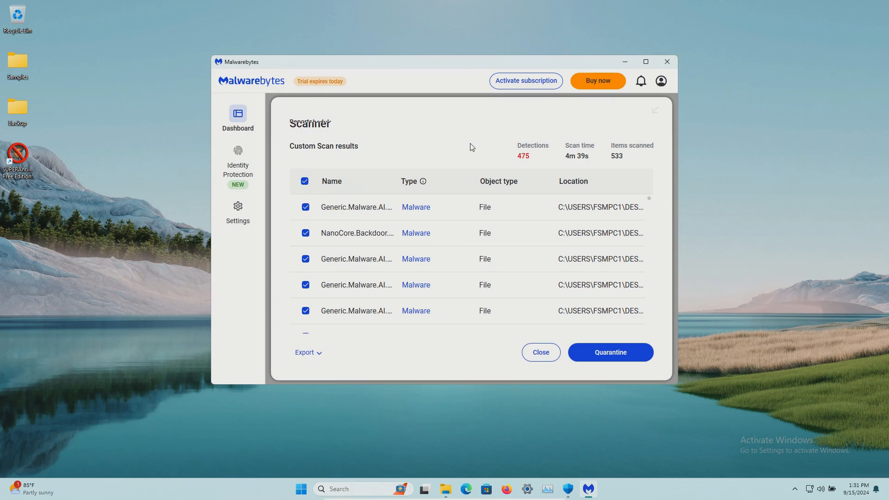
{"action": "mouse_move", "coordinate": [464, 133]}
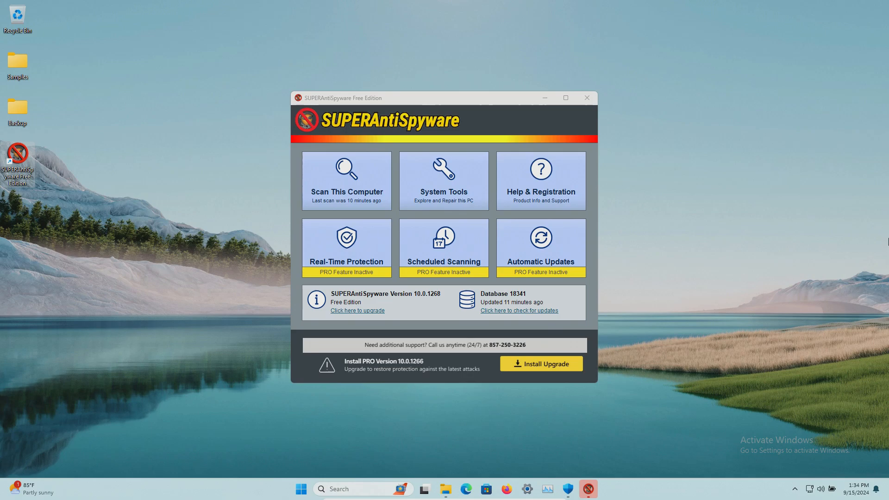
{"action": "mouse_move", "coordinate": [565, 180]}
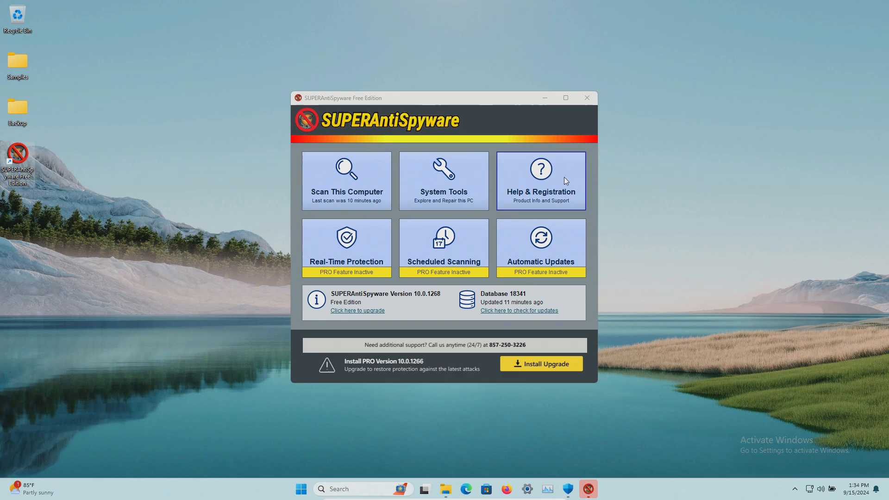
{"action": "mouse_move", "coordinate": [801, 216]}
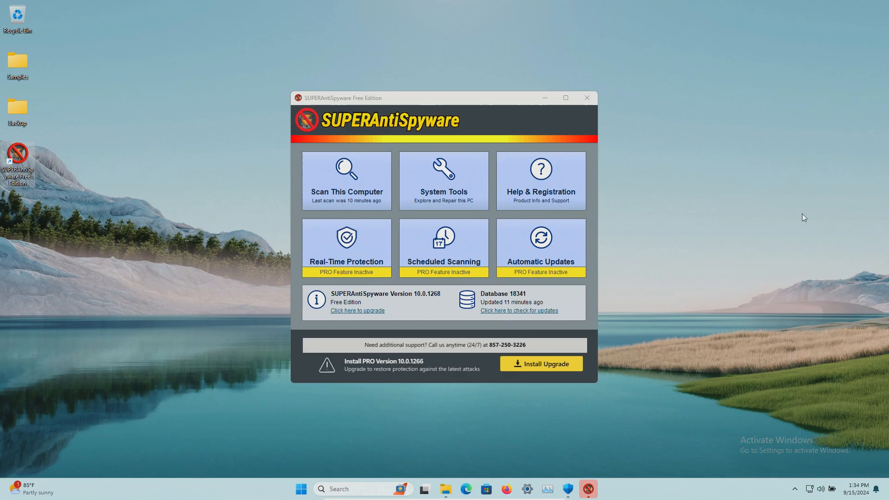